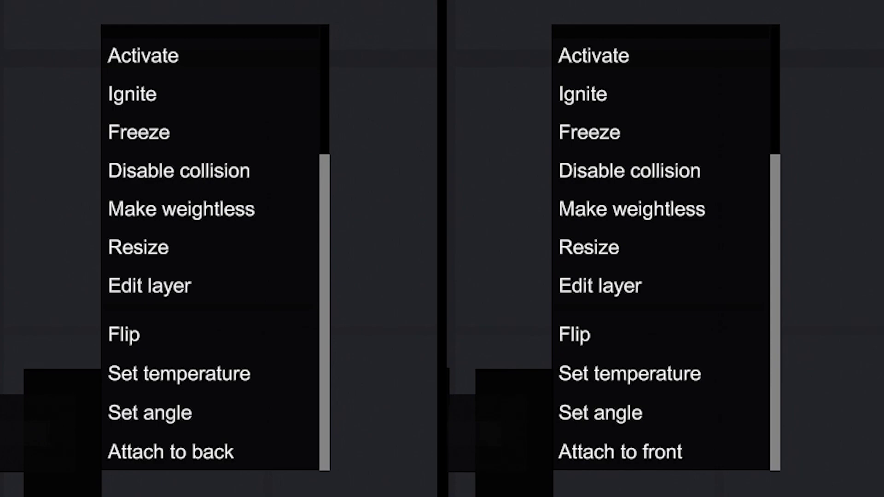
mouse_move(170, 451)
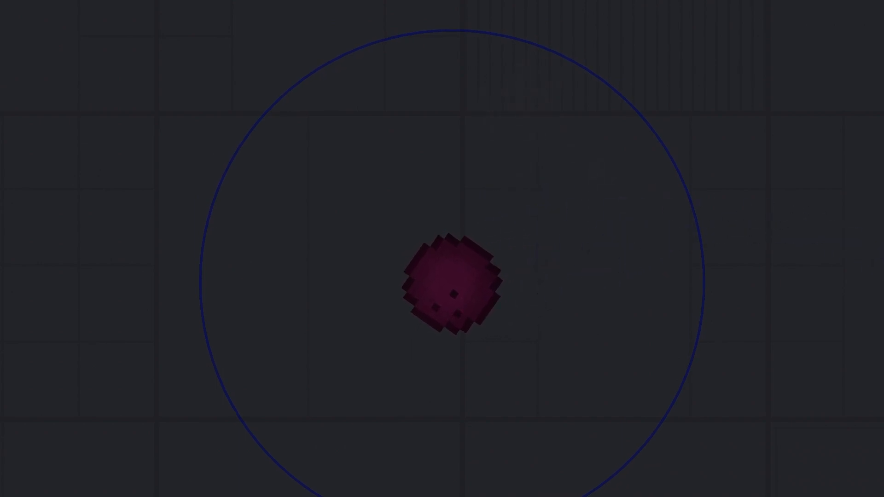
- Through the prosthesis's context menu, set field distance 3 and enter field radius 2
right_click(451, 287)
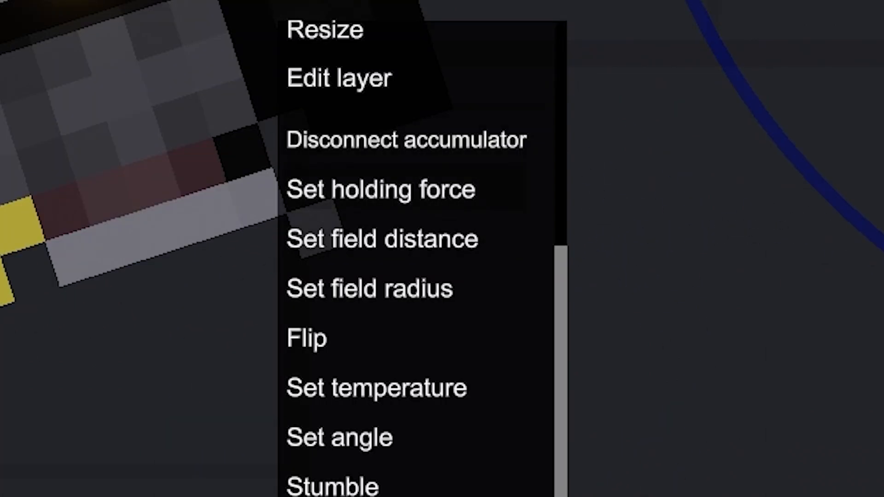
click(380, 188)
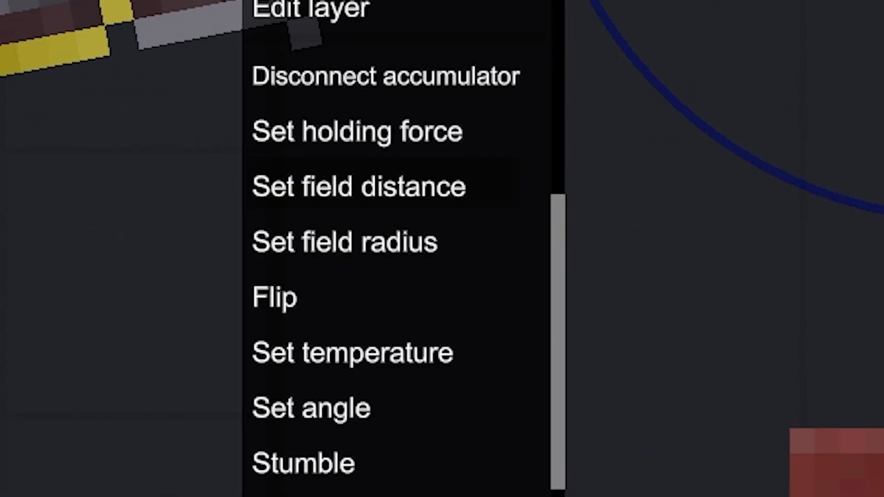
click(358, 186)
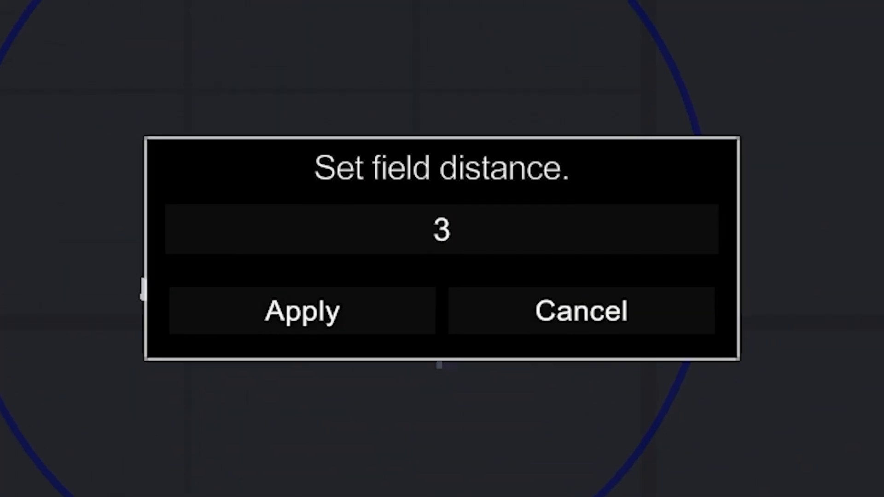
click(302, 310)
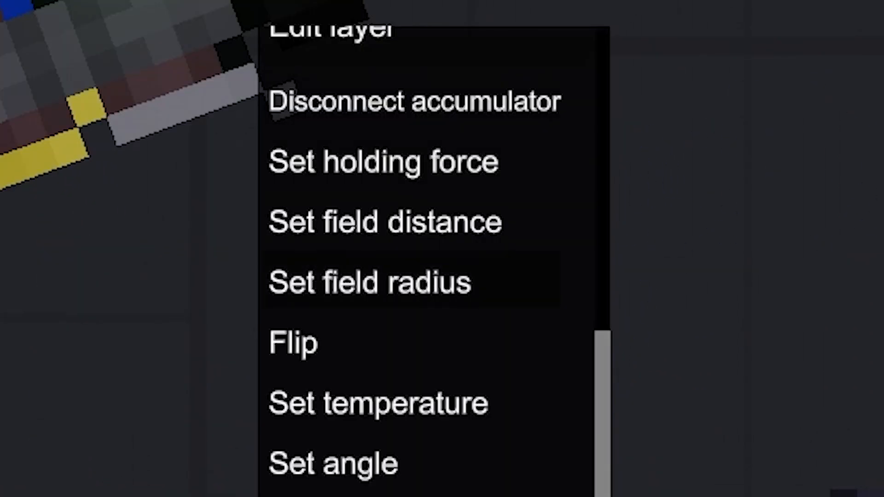
click(371, 282)
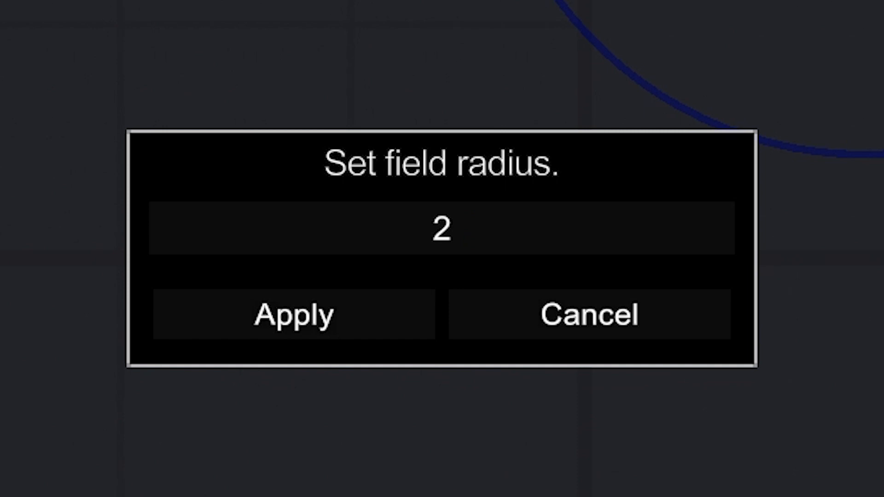